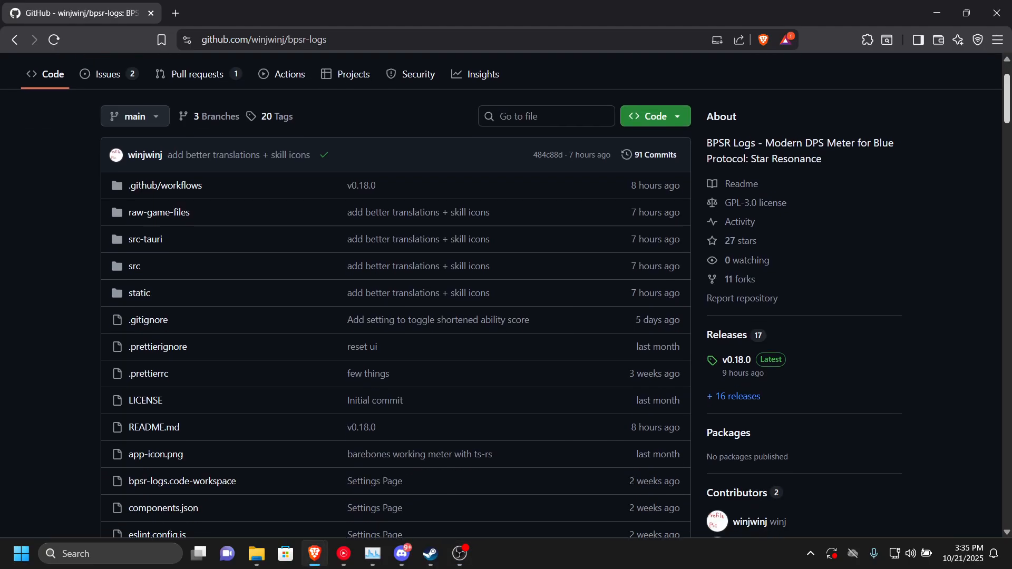
Open the bpsr-logs v0.18.0 release page on GitHub.
scroll(down, 3)
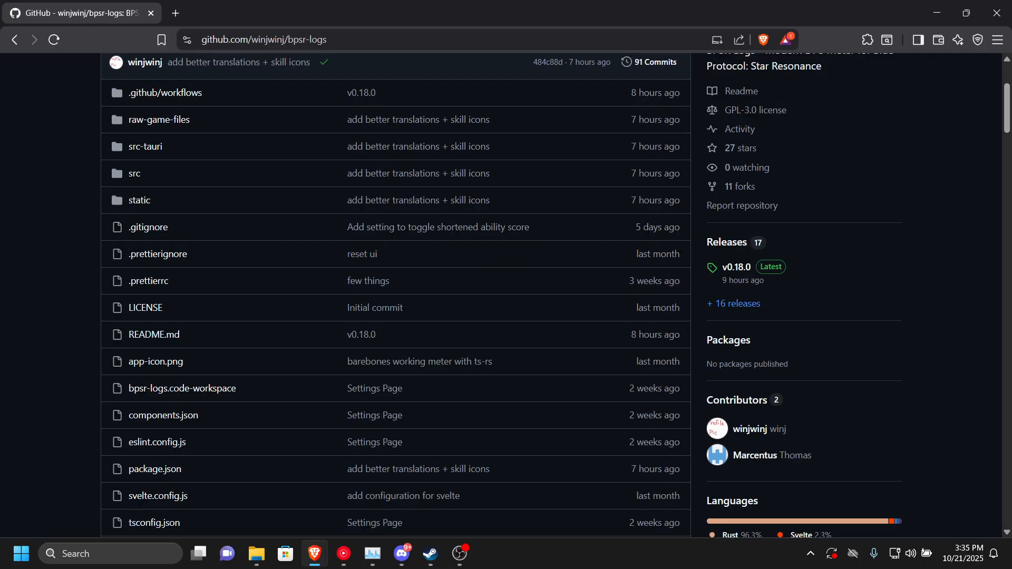
mouse_move(736, 266)
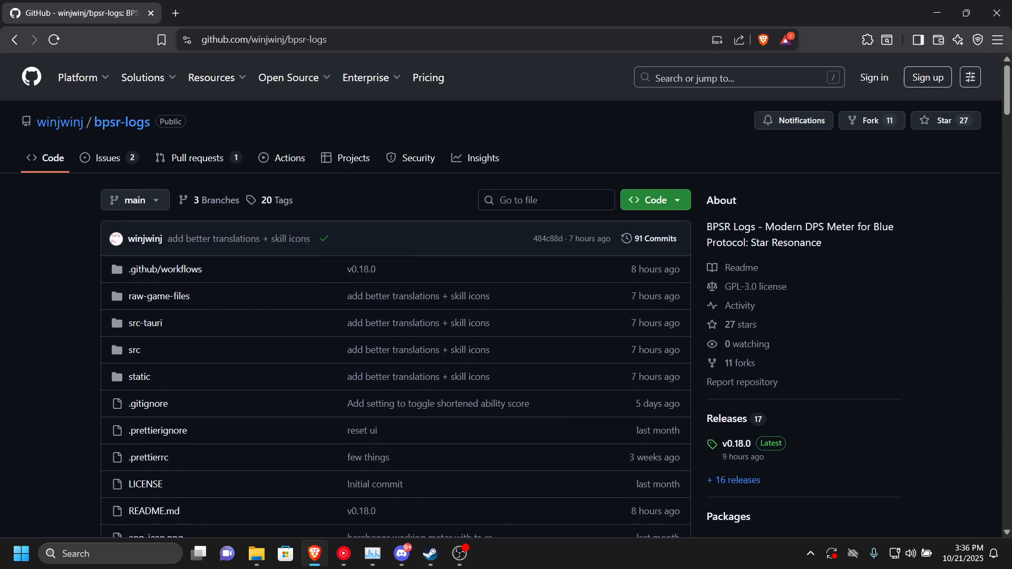
scroll(down, 3)
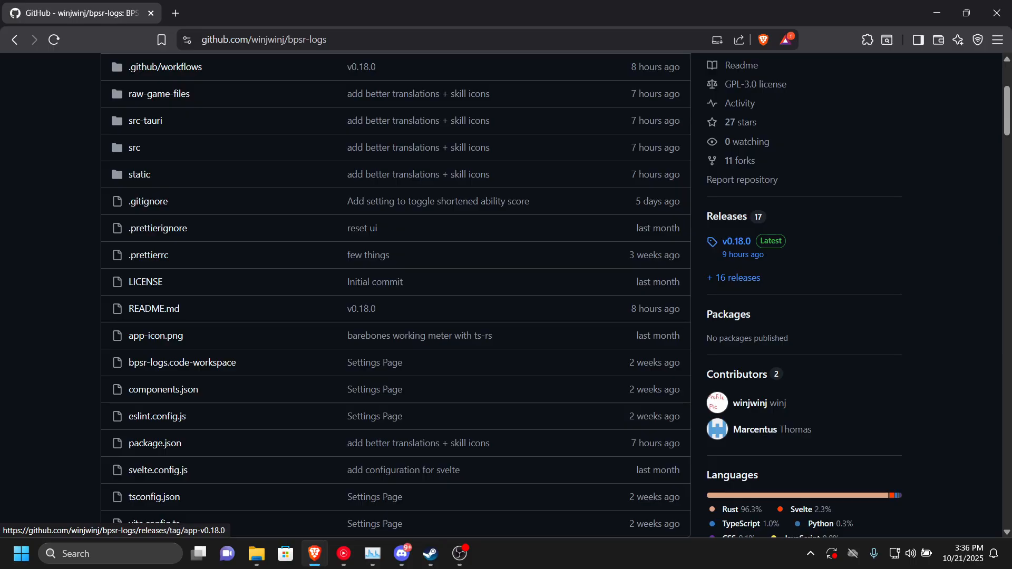
click(737, 242)
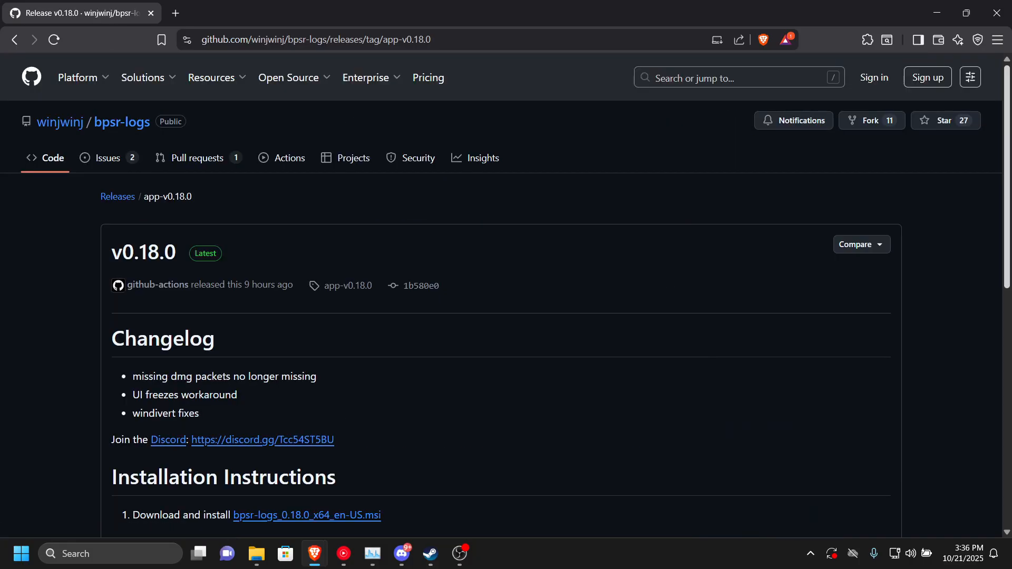
Download bpsr-logs_0.18.0_x64_en-US.msi from Assets and check the downloads list.
scroll(down, 3)
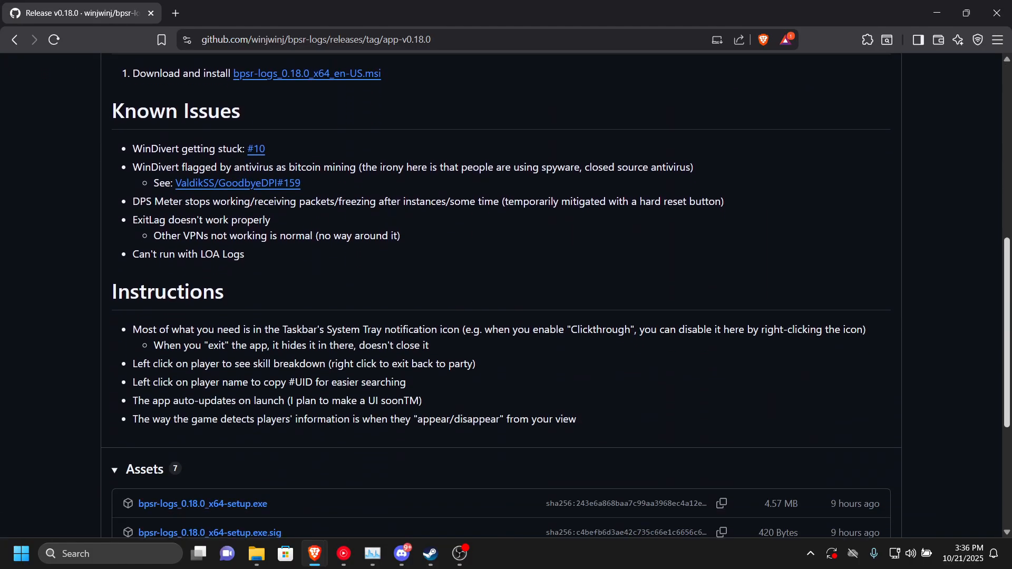
scroll(down, 3)
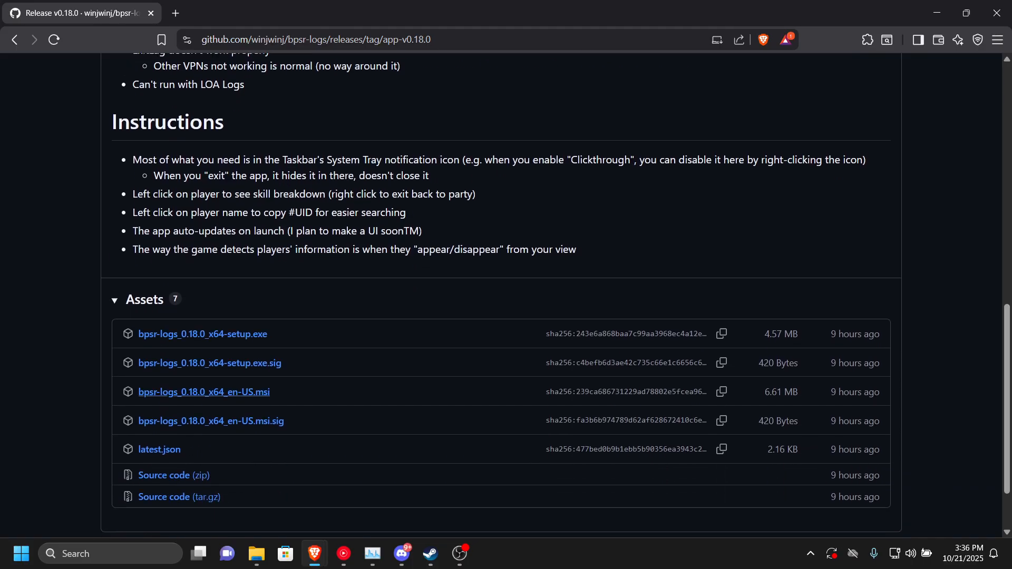
mouse_move(202, 334)
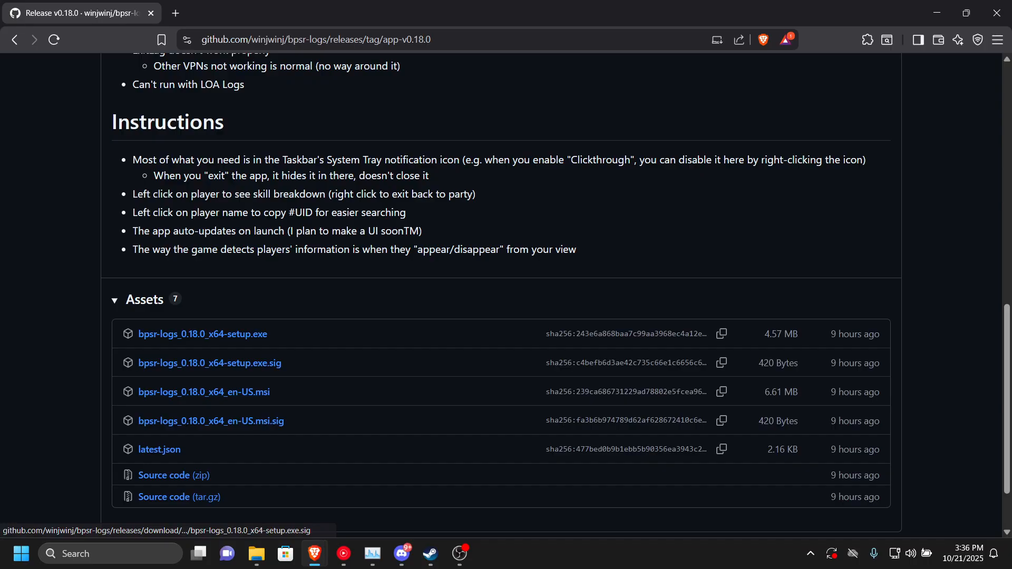
click(204, 391)
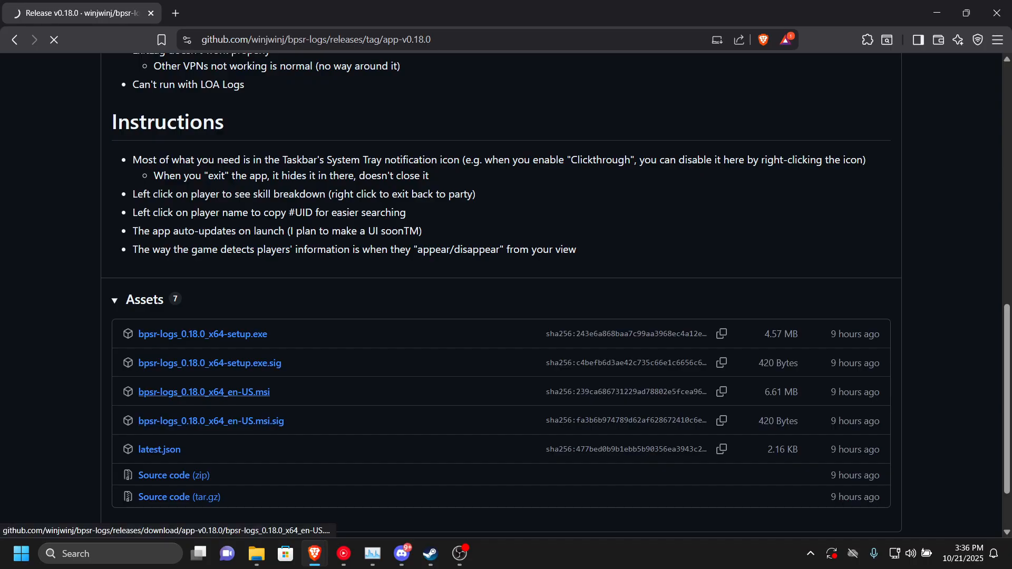
click(204, 392)
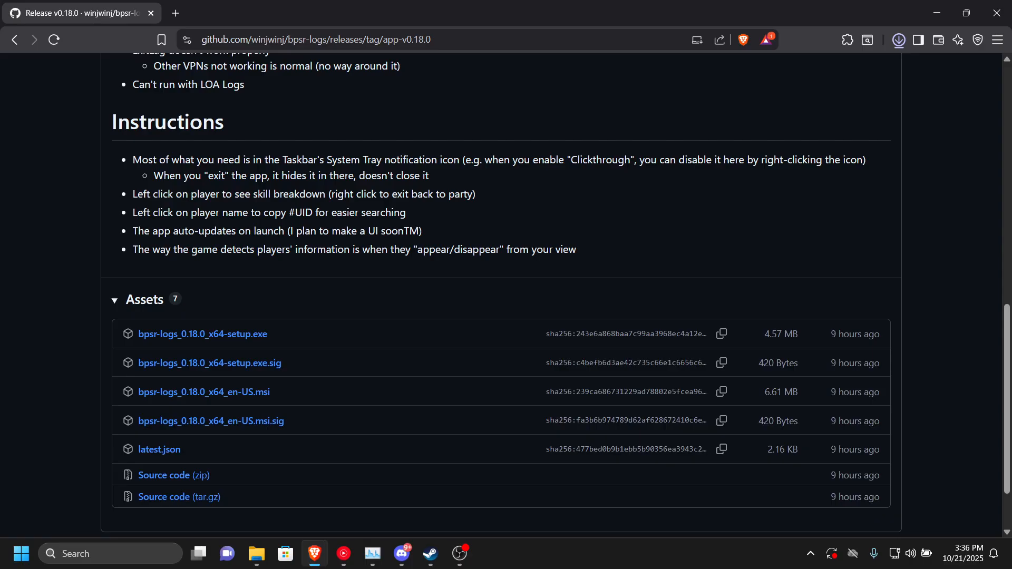
click(898, 40)
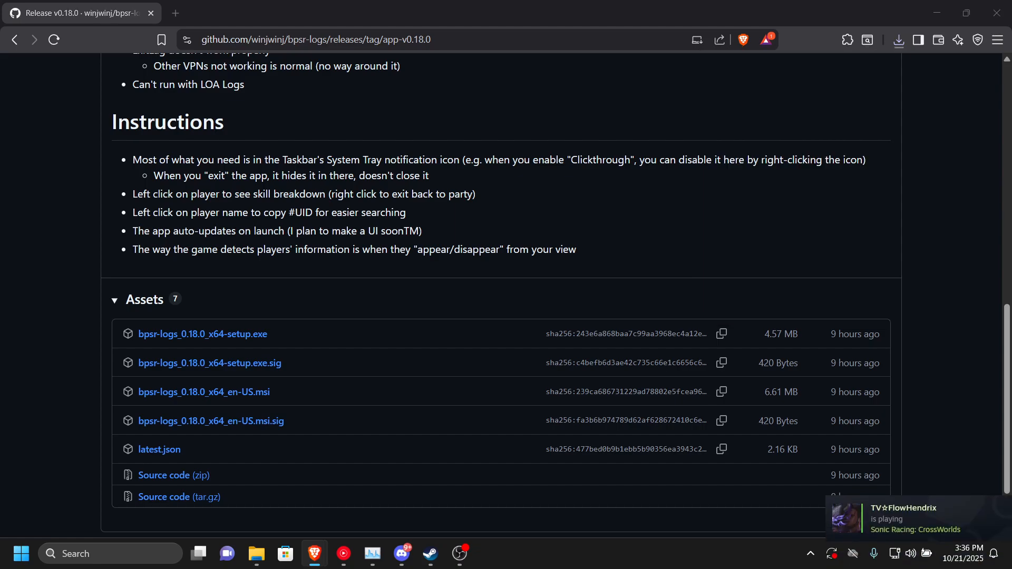
Run the downloaded .msi past SmartScreen and keep the default bpsr-logs install folder.
click(204, 391)
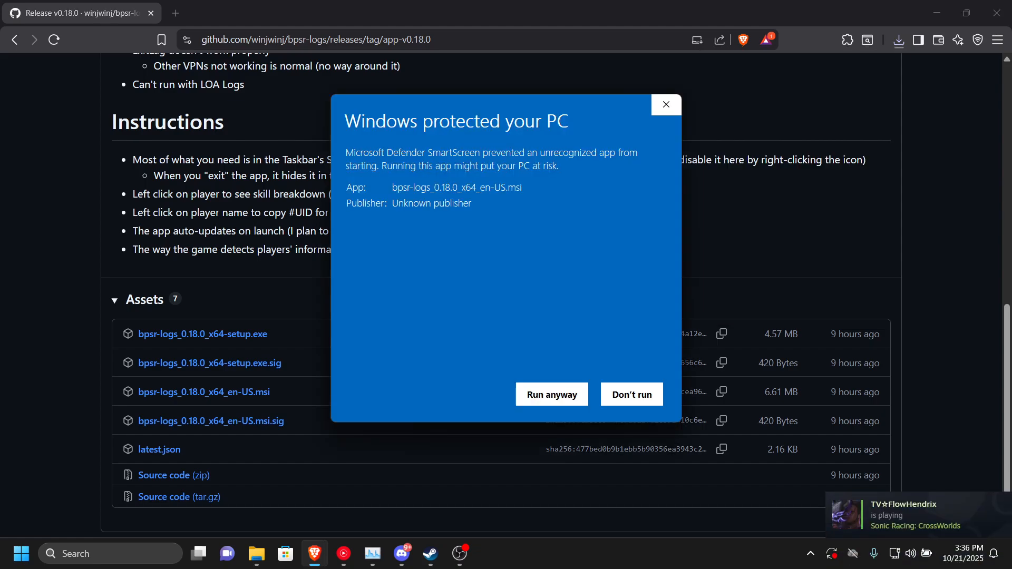
click(552, 394)
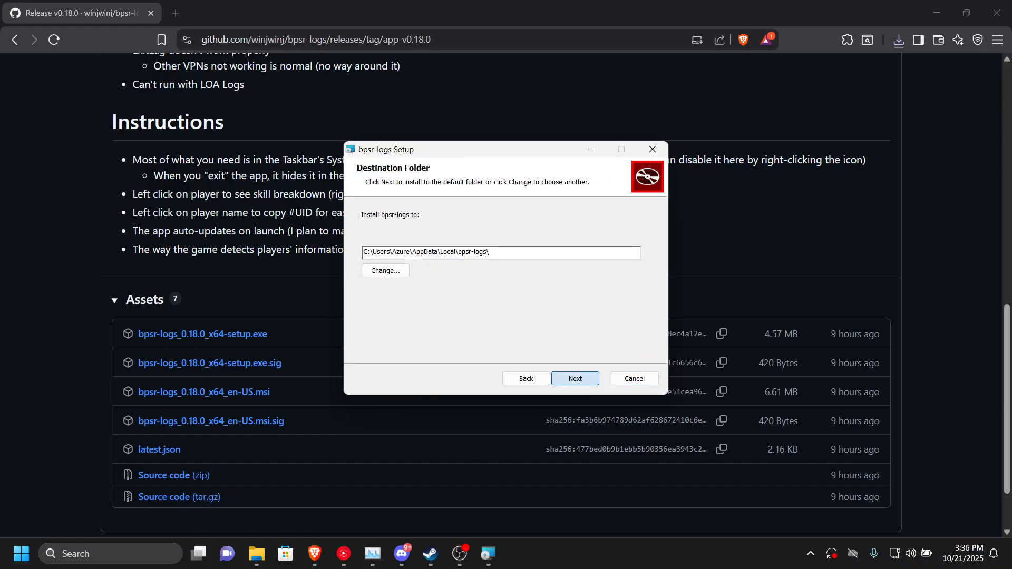
click(574, 379)
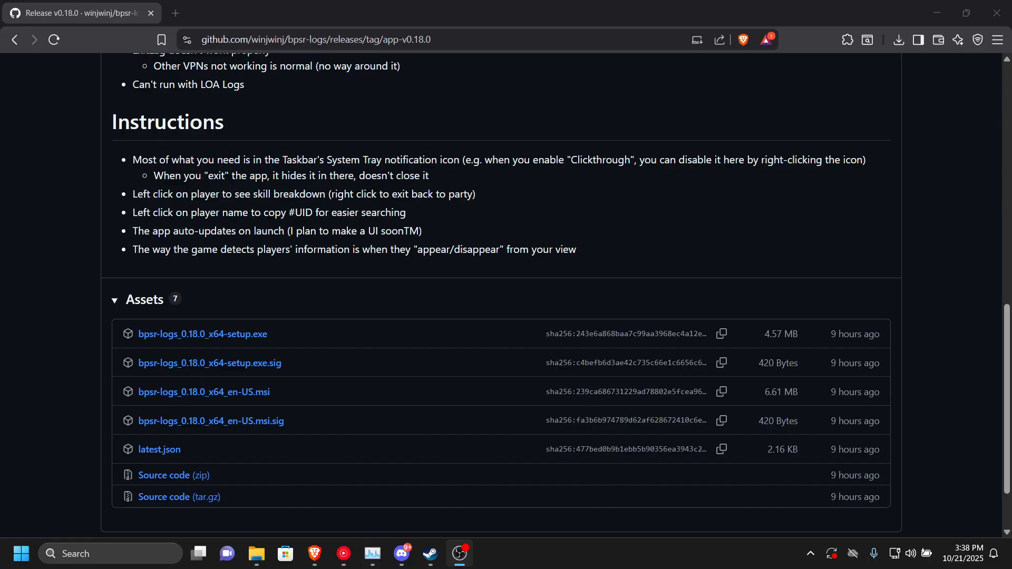
mouse_move(256, 553)
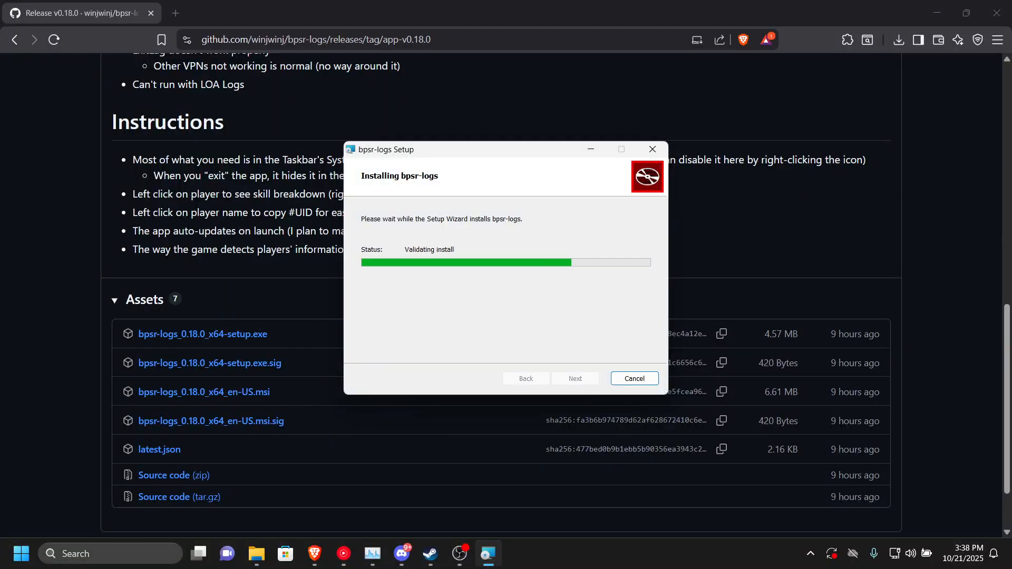
Let bpsr-logs install until the Completed page shows with Launch bpsr-logs ticked.
text(uninstall)
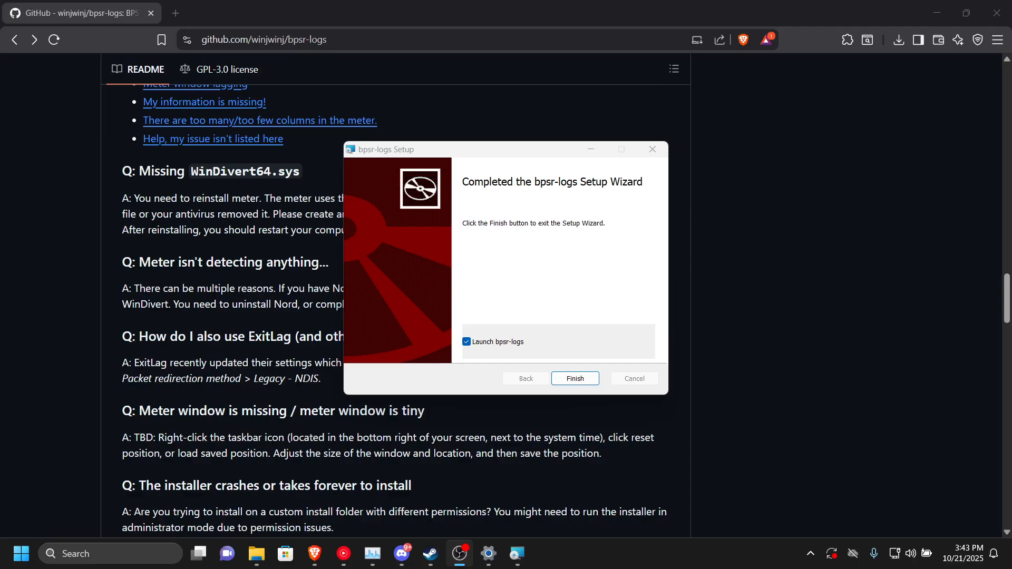
mouse_move(256, 554)
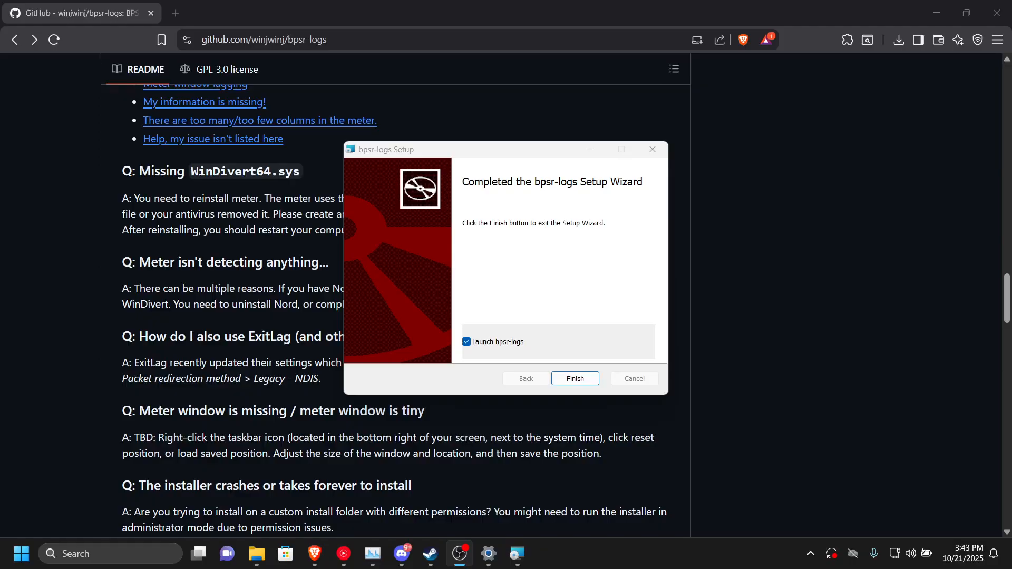
key(Win+r)
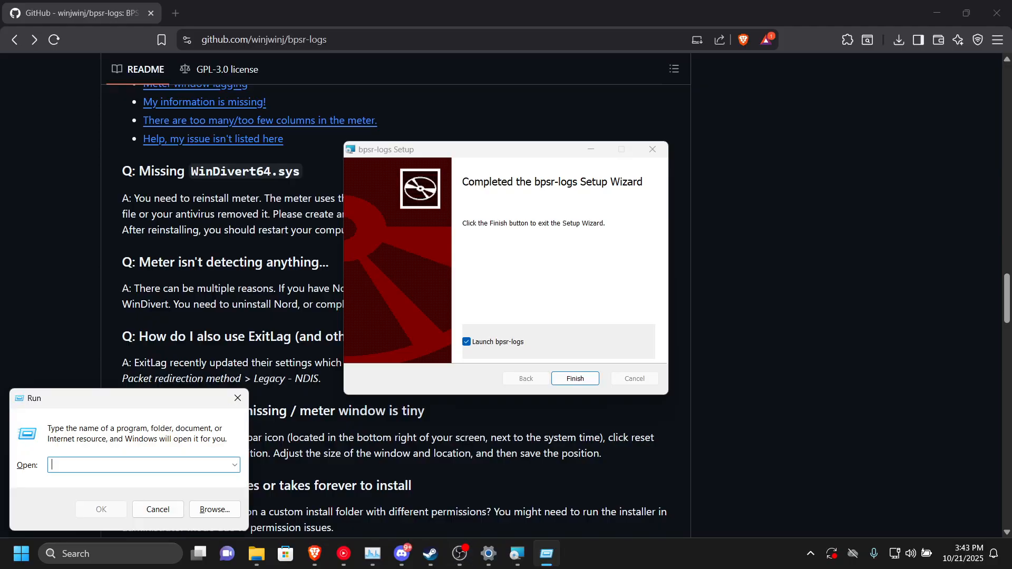
text(%app)
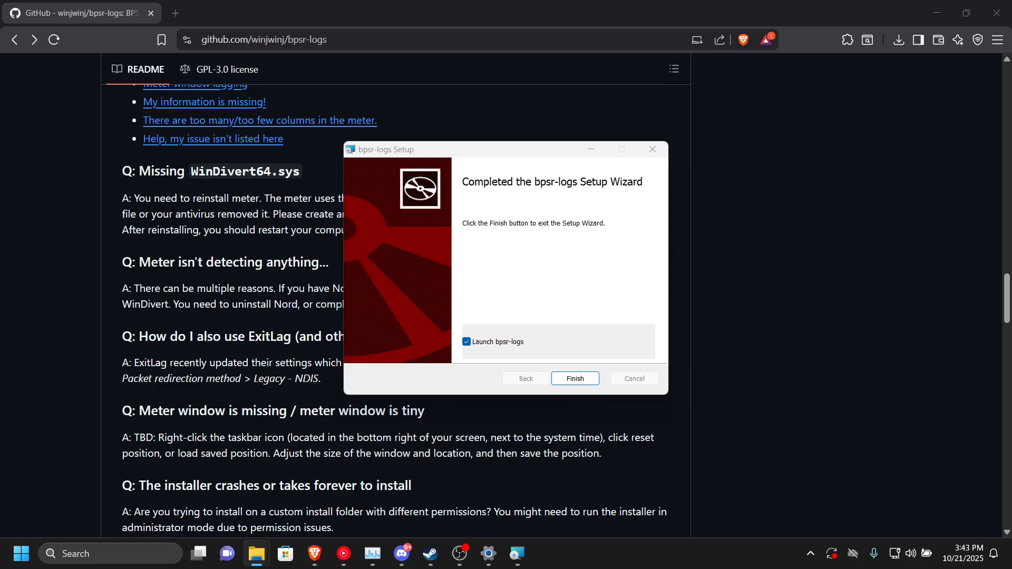
click(574, 378)
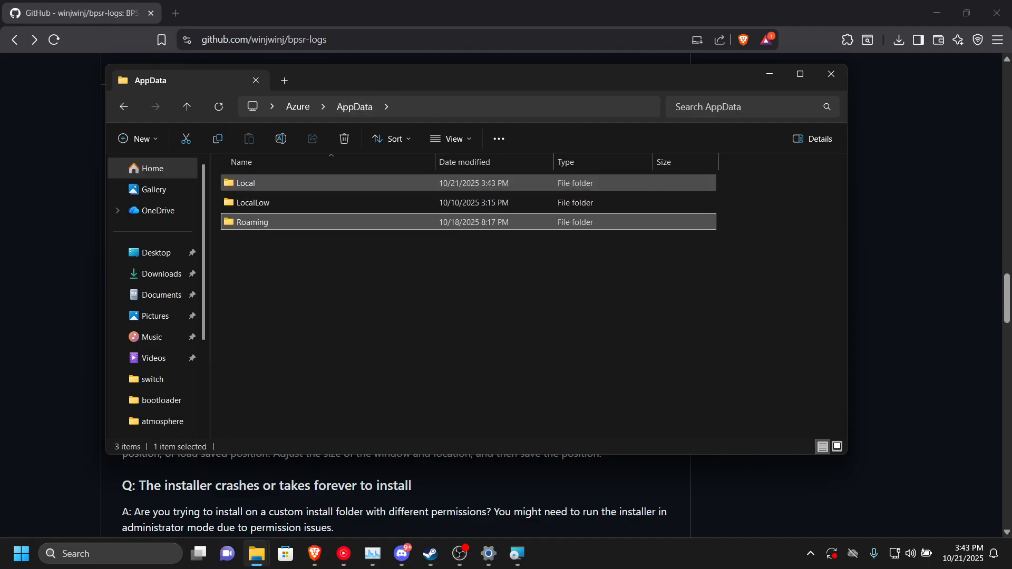
double_click(245, 183)
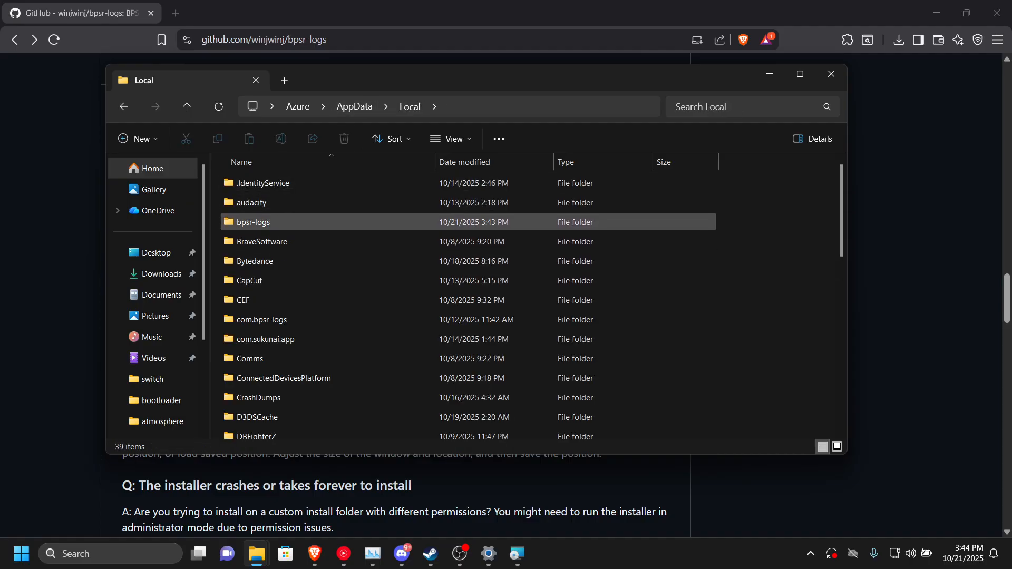
double_click(253, 222)
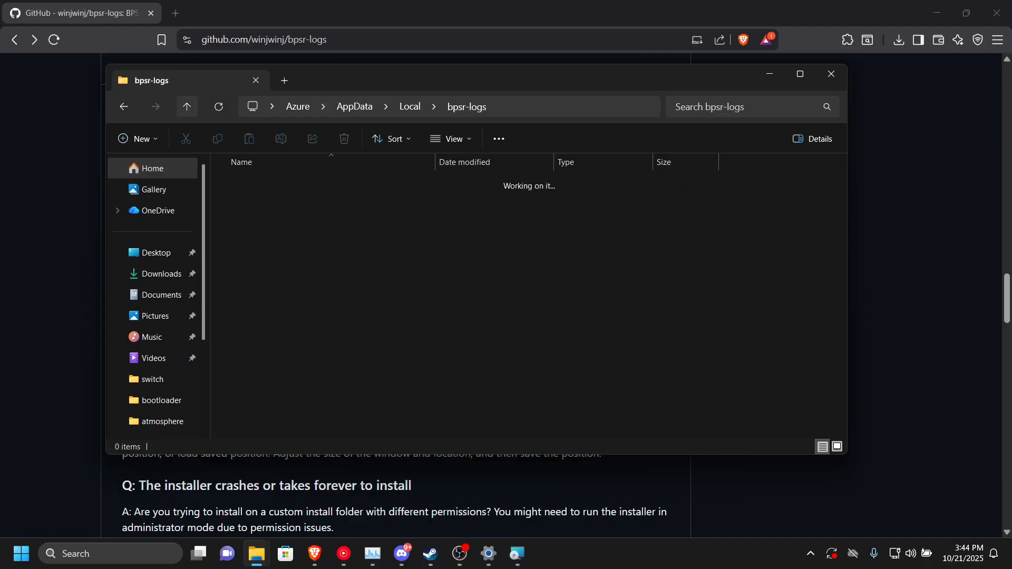
click(186, 106)
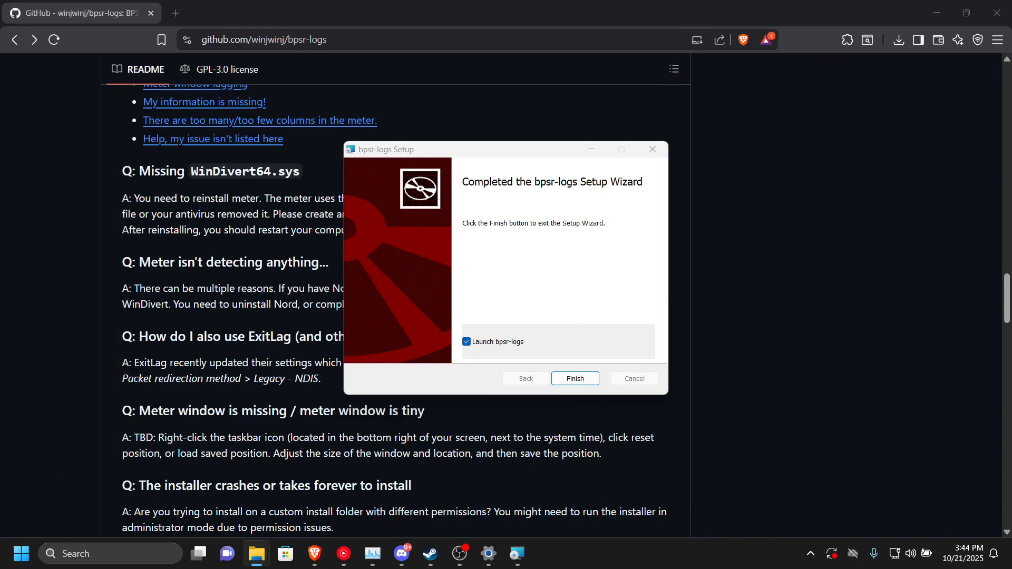
Finish the bpsr-logs Setup wizard and minimize Brave to reveal the desktop.
click(574, 379)
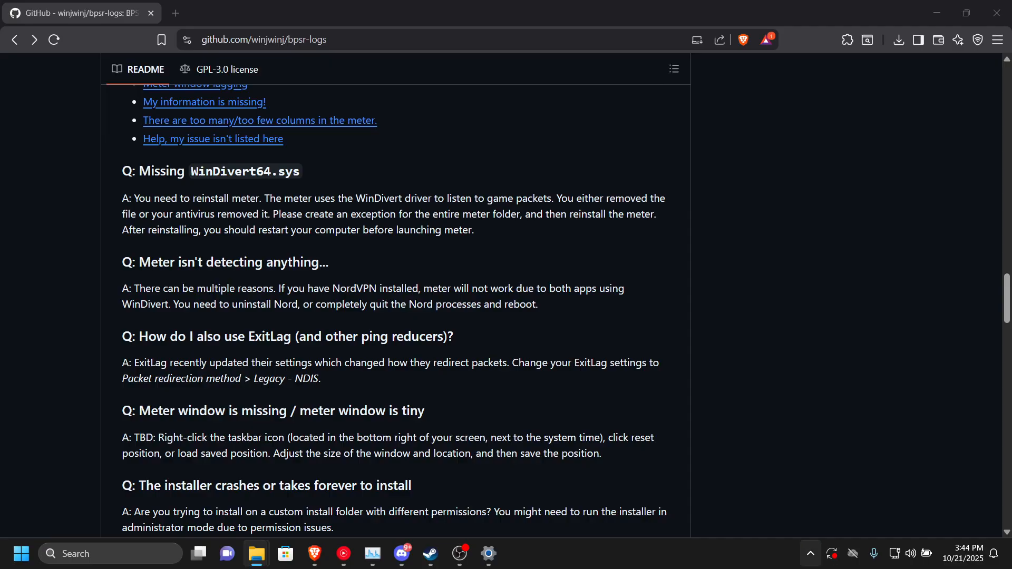
click(810, 553)
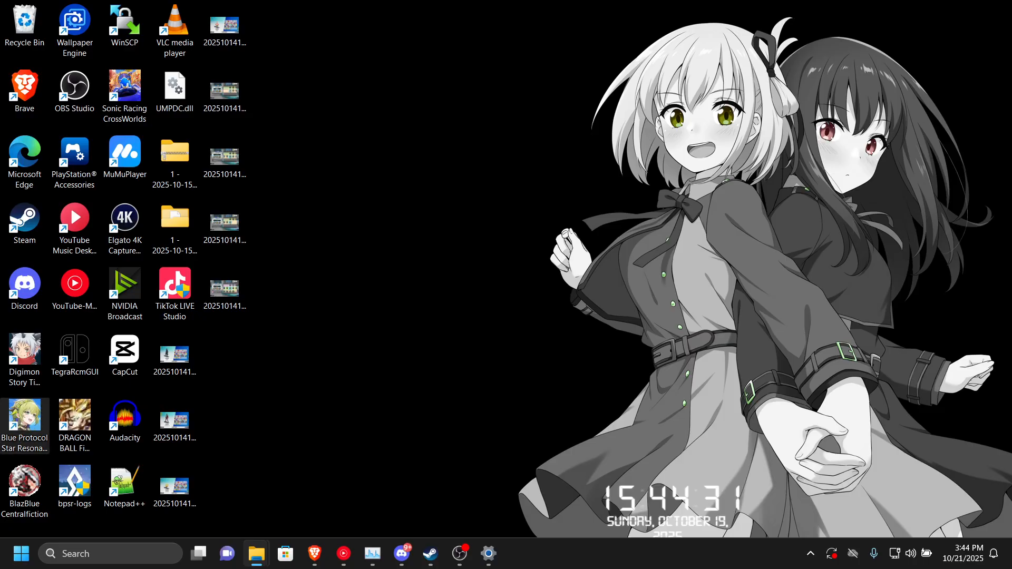
Launch Blue Protocol: Star Resonance from its shortcut and wait for the title screen.
click(430, 553)
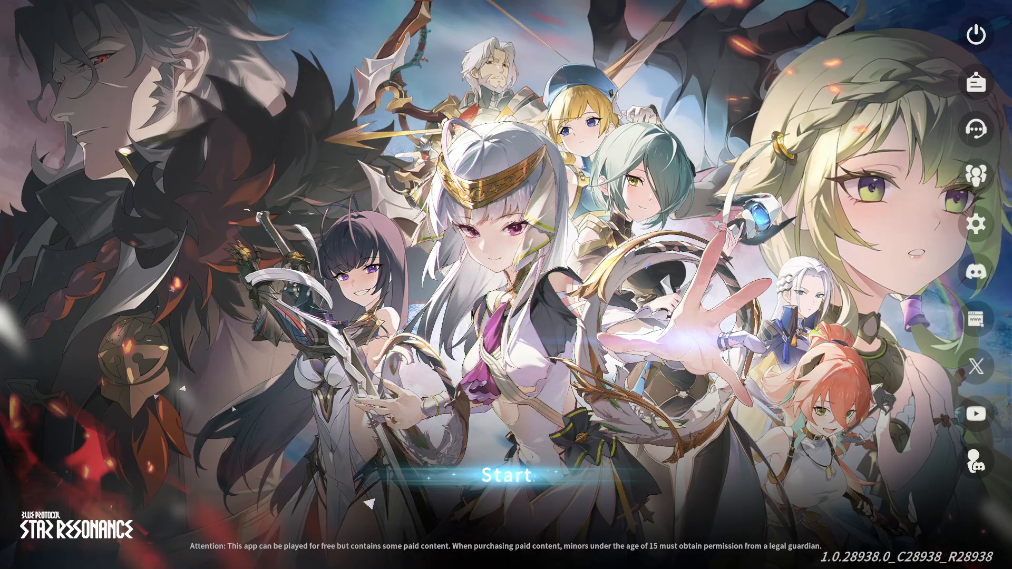
Bring up the bpsr-logs meter over the game and start to reach character selection.
click(17, 553)
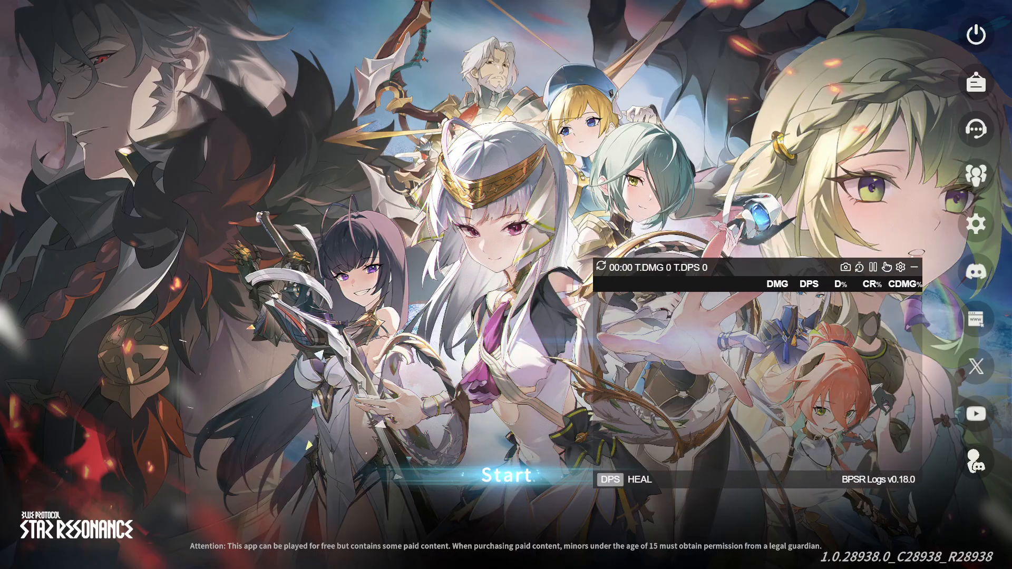
click(506, 477)
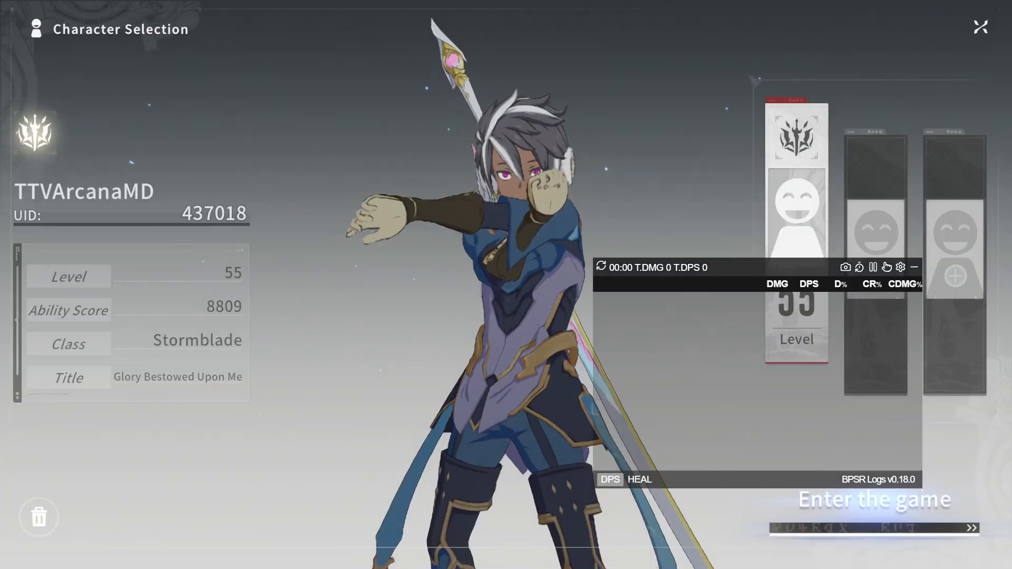
Enter the world in Port Town and open the Asterleeds map with M.
click(874, 499)
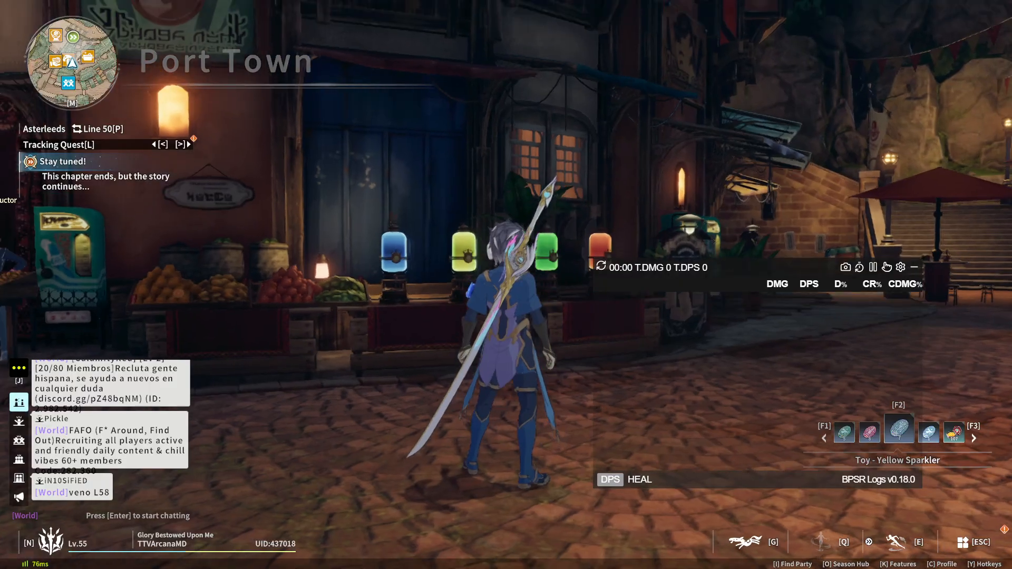
key(m)
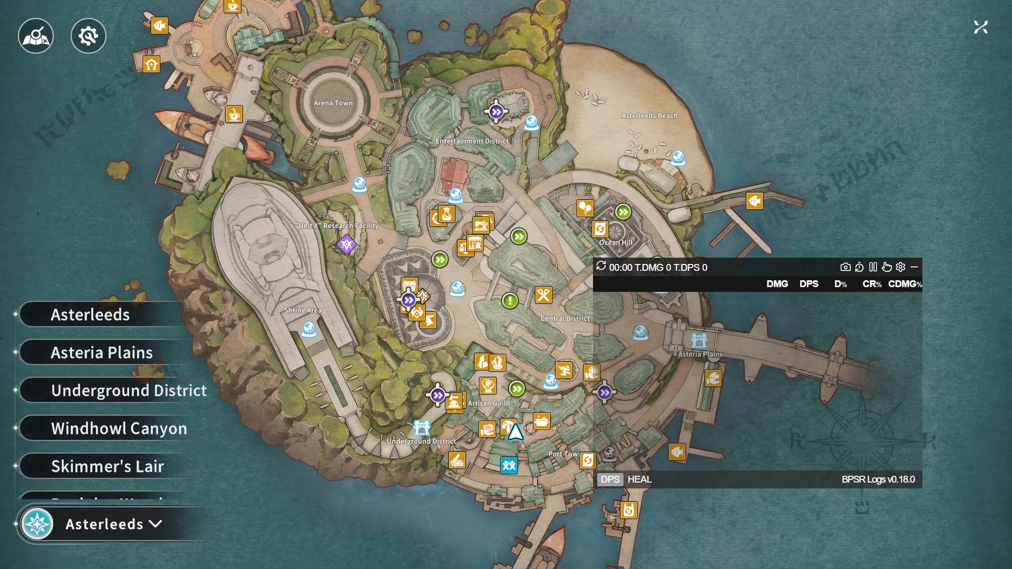
View the Asteria Plains region and show the Inferno Ogre boss details and rewards.
click(98, 352)
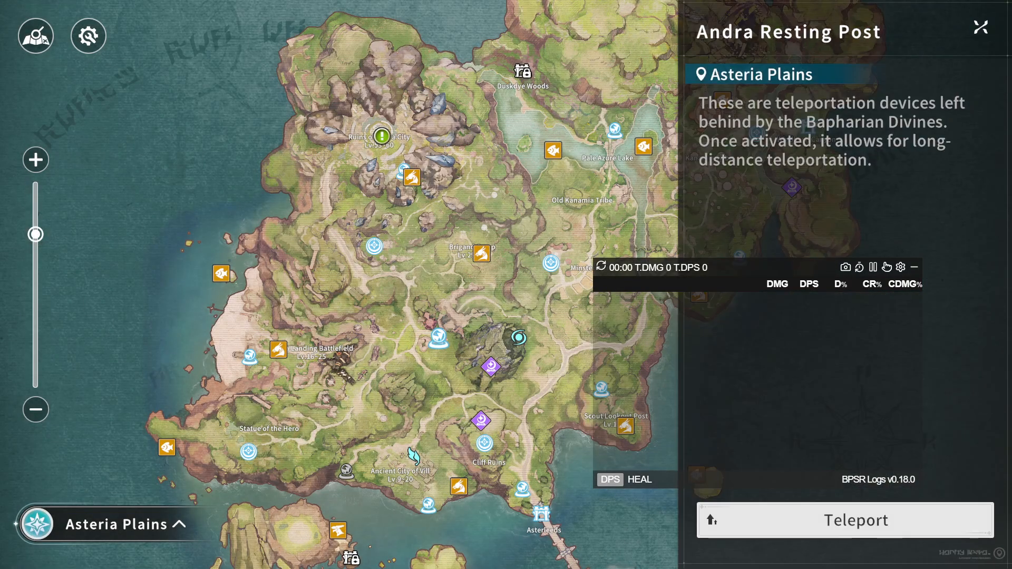
click(277, 348)
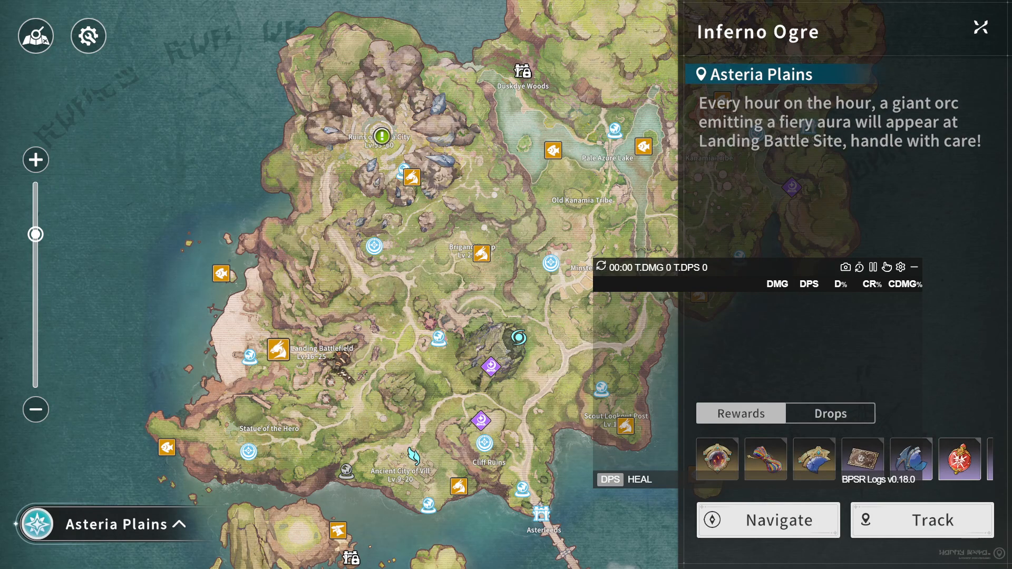